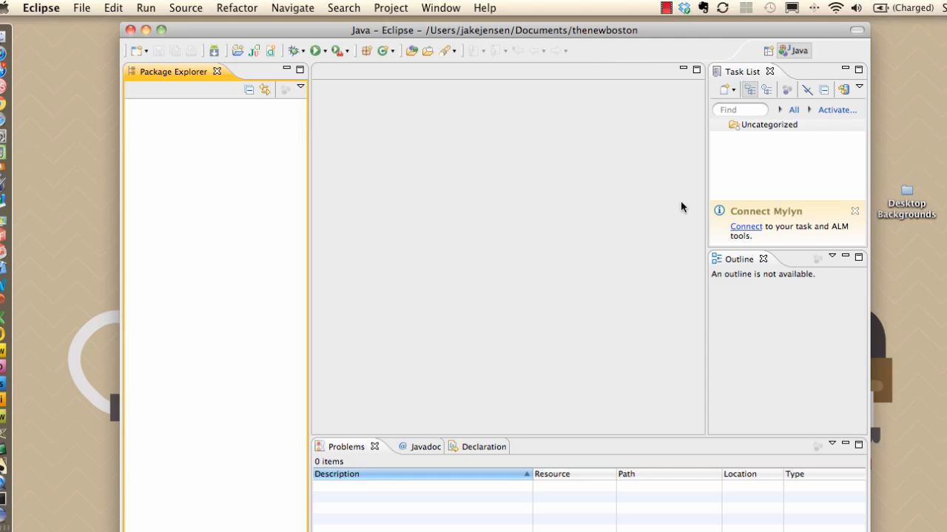
mouse_move(455, 188)
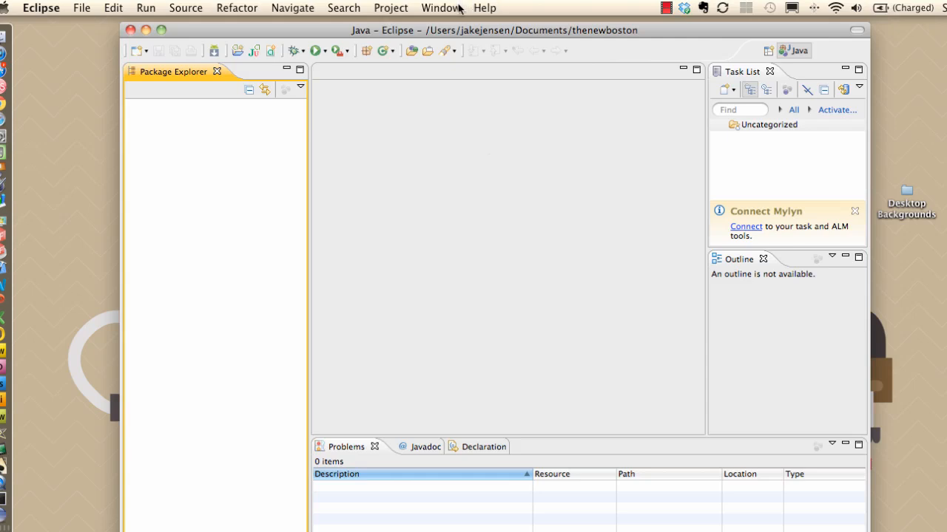
mouse_move(424, 151)
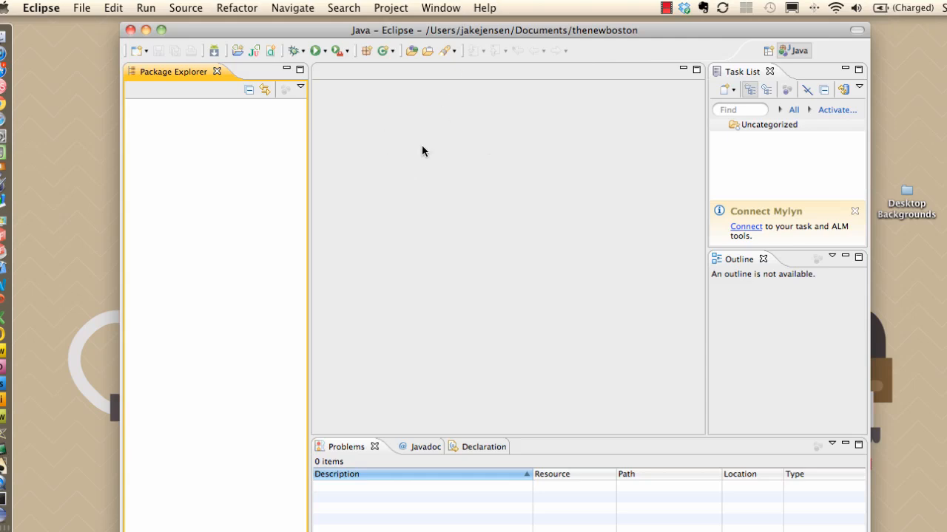
mouse_move(603, 164)
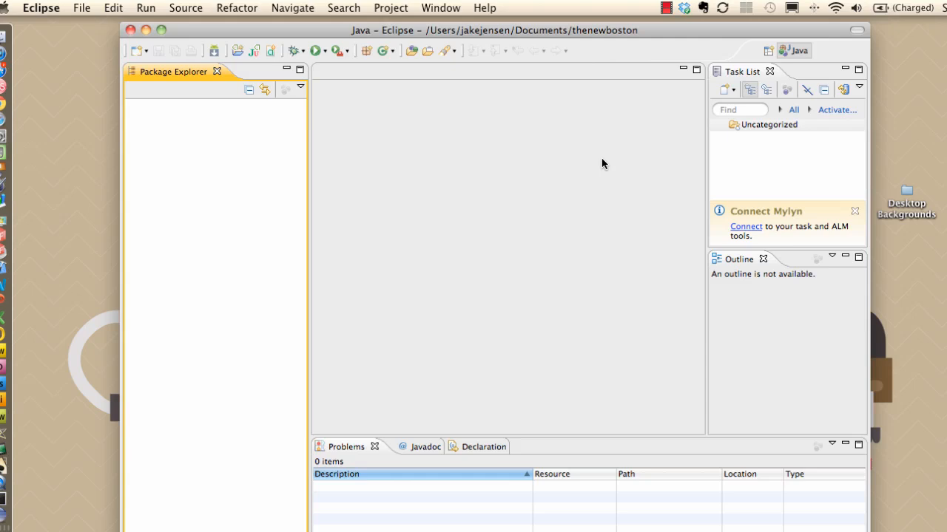
mouse_move(497, 86)
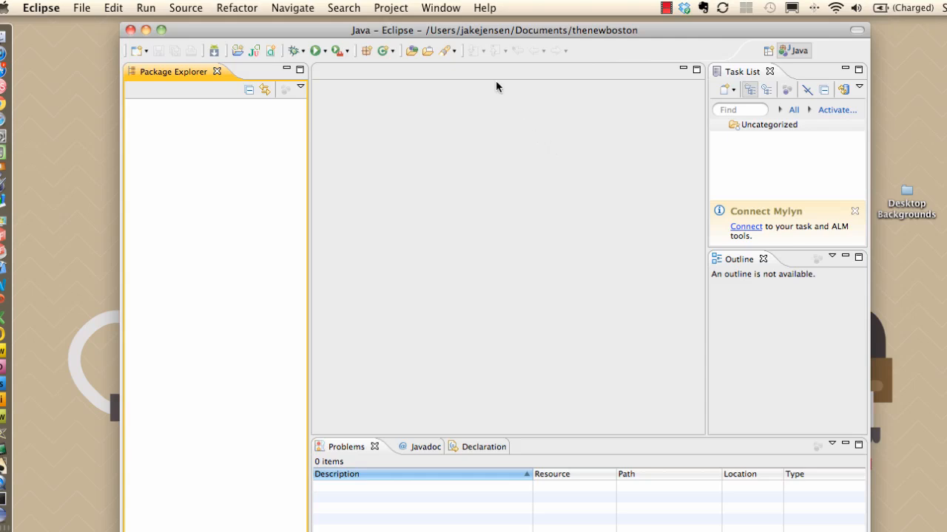
mouse_move(484, 70)
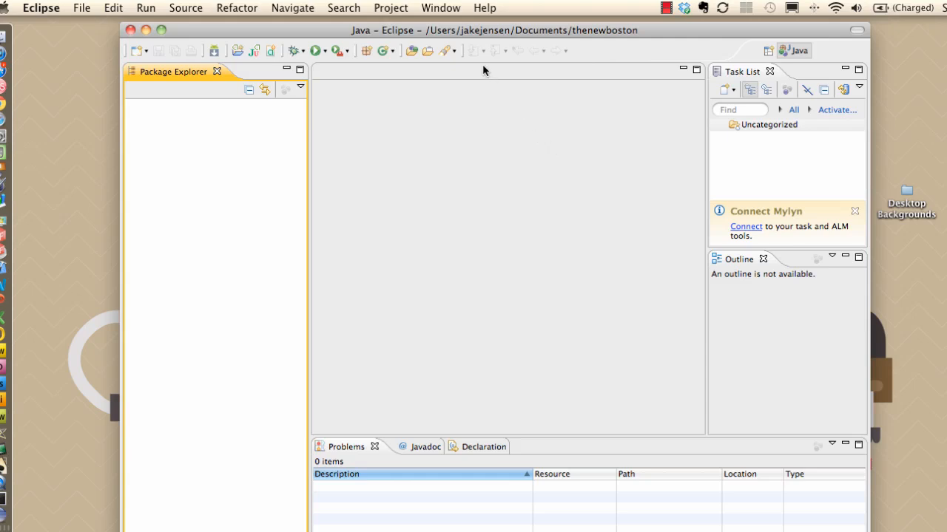
Browse the Window menu, then open the Eclipse application menu showing Preferences.
left_click(440, 8)
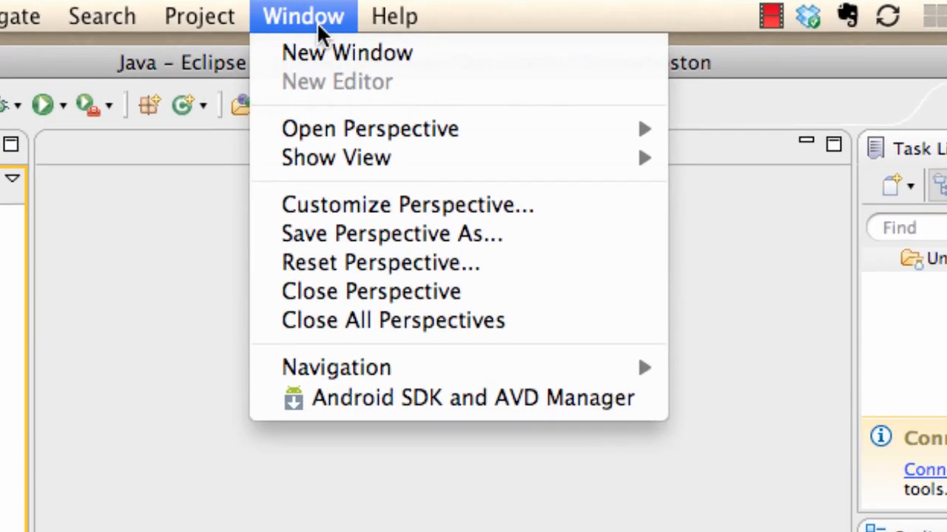
mouse_move(336, 368)
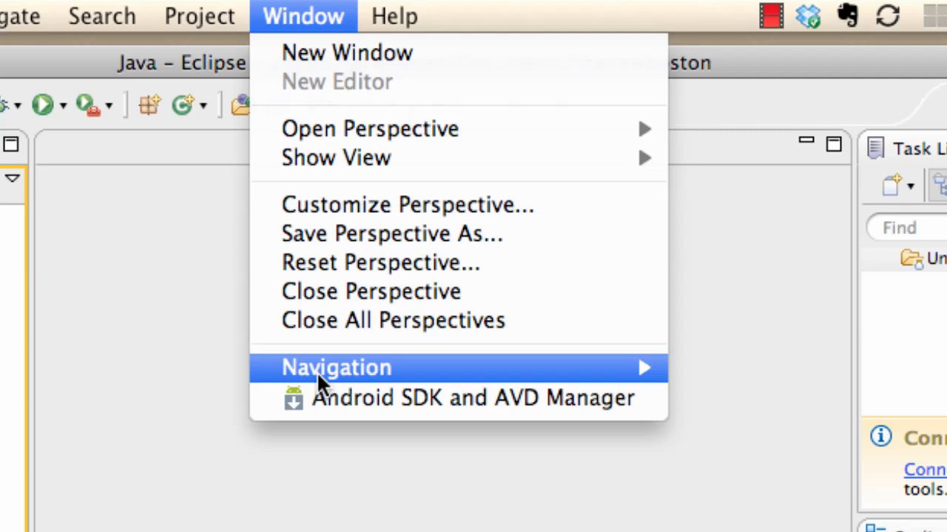
mouse_move(473, 398)
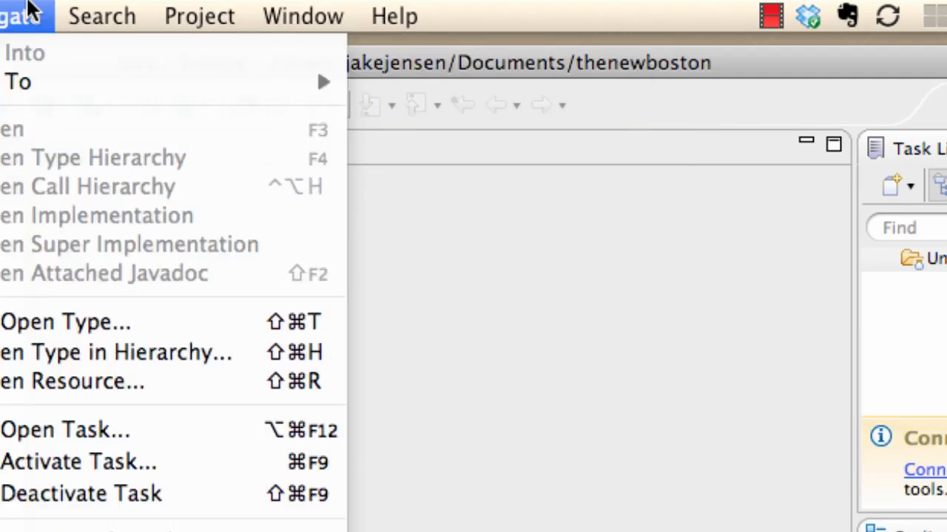
left_click(59, 16)
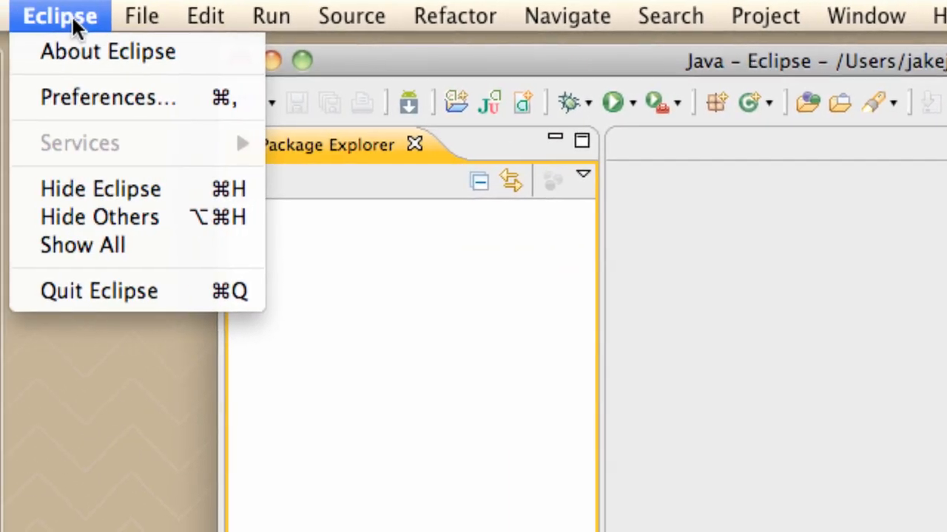
mouse_move(108, 96)
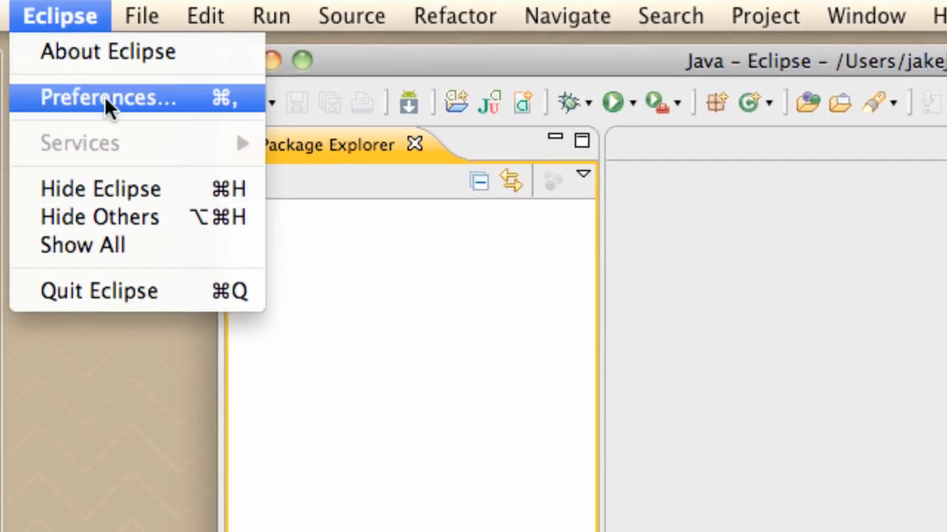
Show the Android preferences page with its sub-pages expanded and the warnings dismissed.
left_click(108, 97)
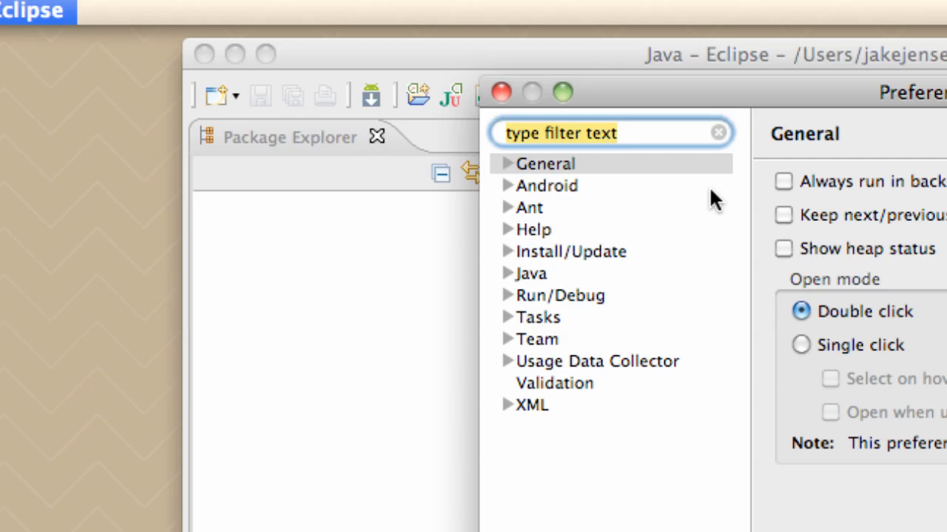
left_click(546, 186)
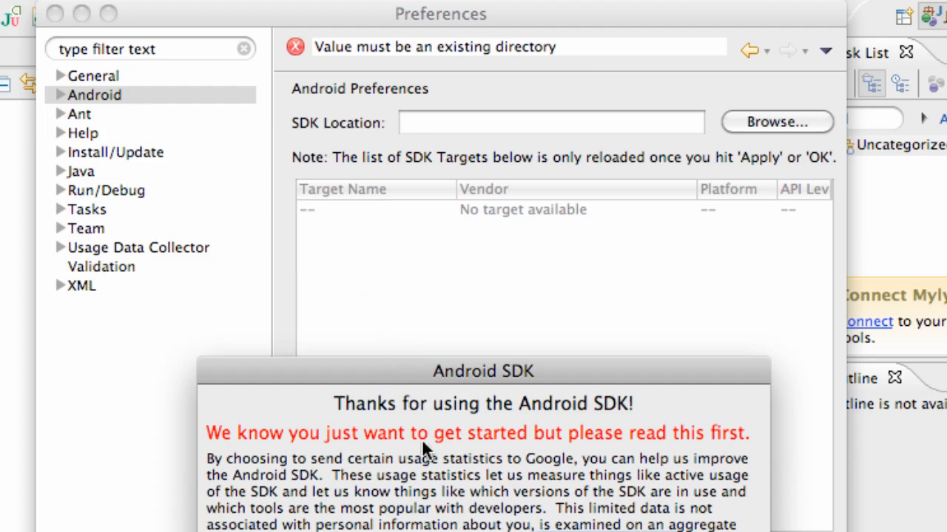
mouse_move(426, 451)
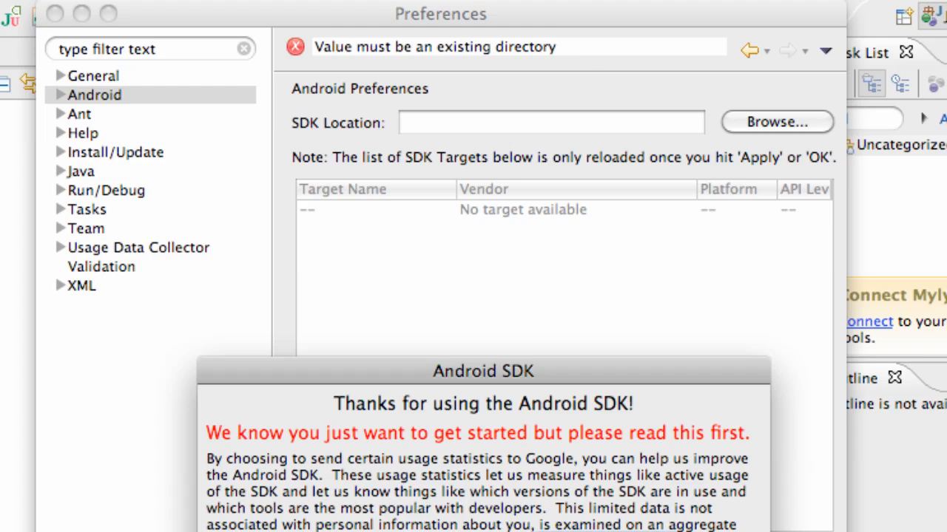
mouse_move(466, 381)
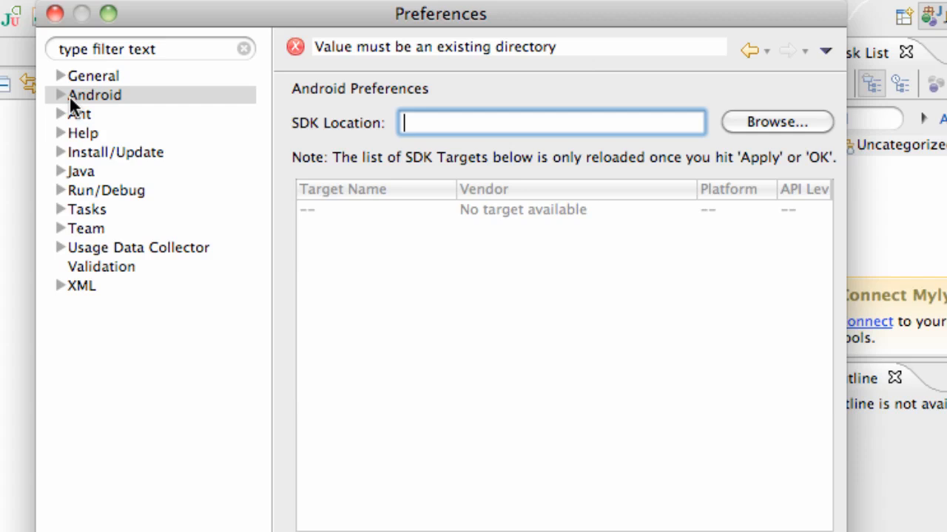
left_click(95, 94)
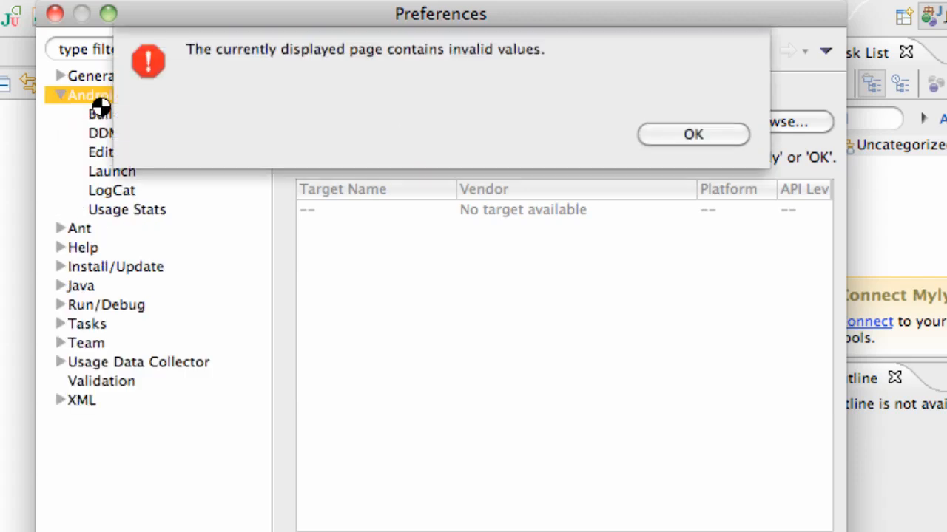
left_click(692, 134)
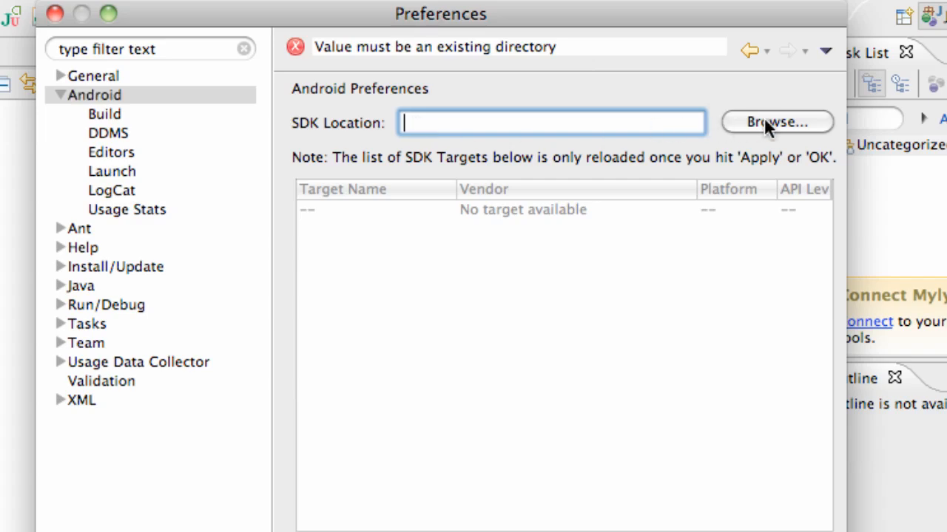
Browse to the android-sdk-mac_x86 folder on Macintosh HD as the SDK location.
left_click(776, 122)
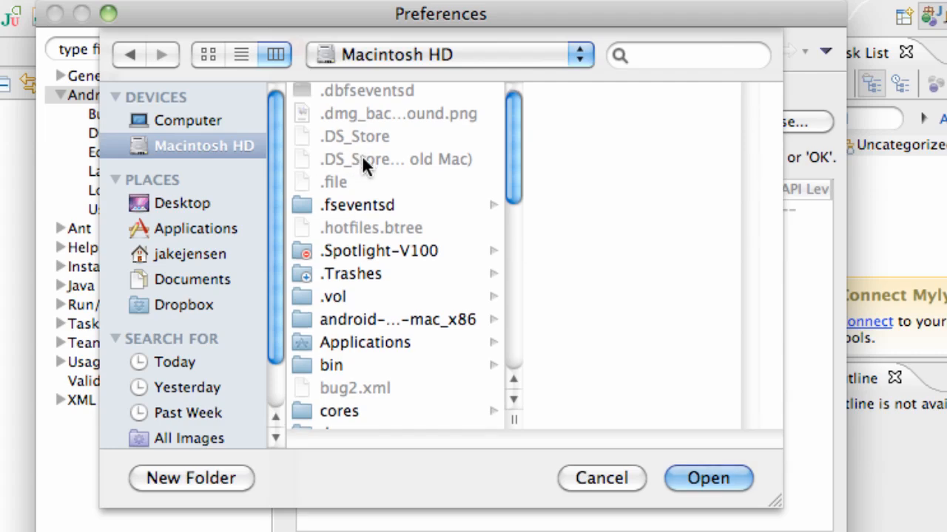
scroll("down", 3)
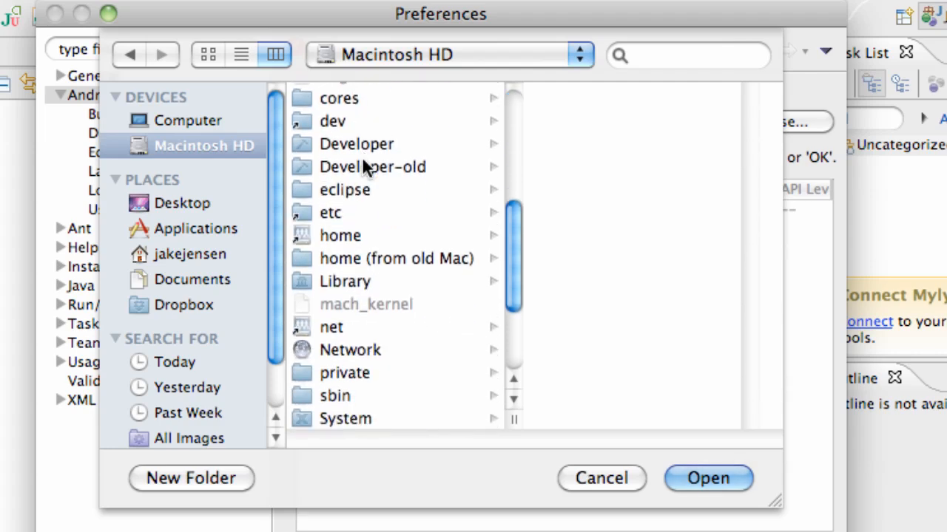
scroll("down", 3)
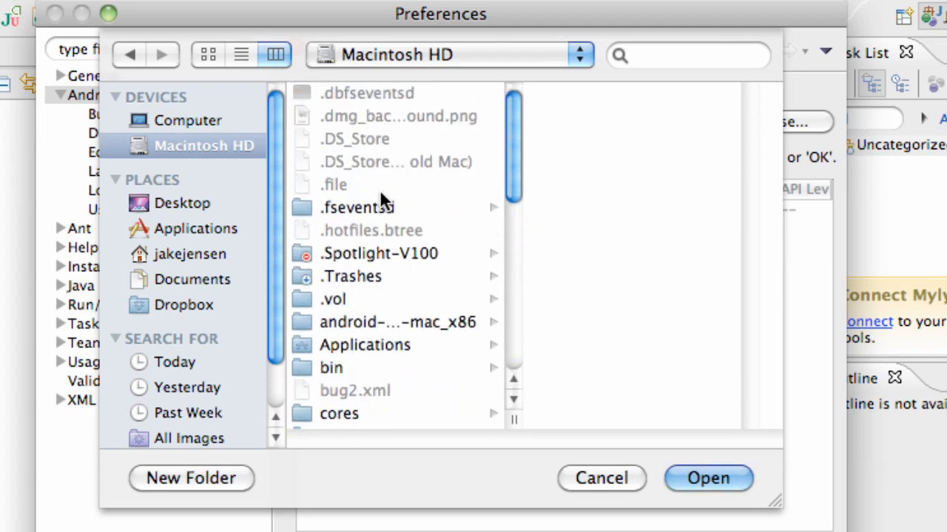
left_click(398, 322)
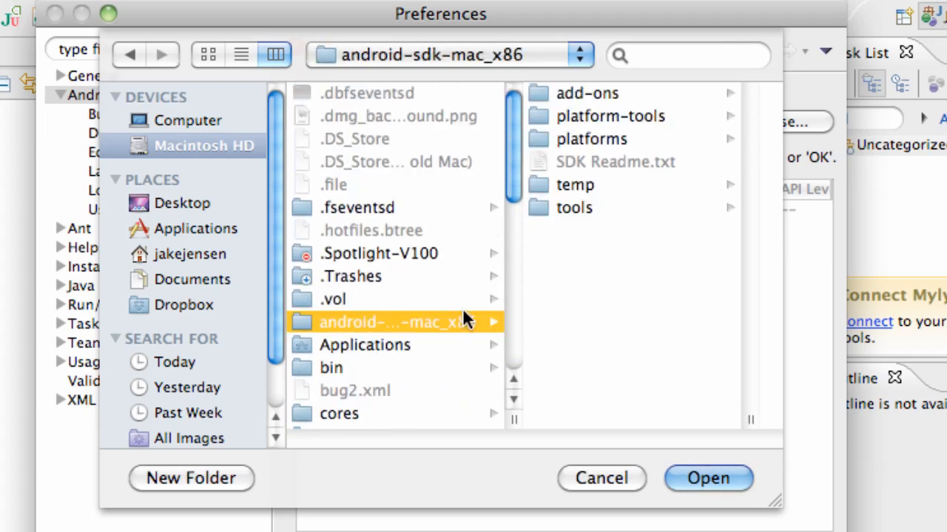
mouse_move(333, 333)
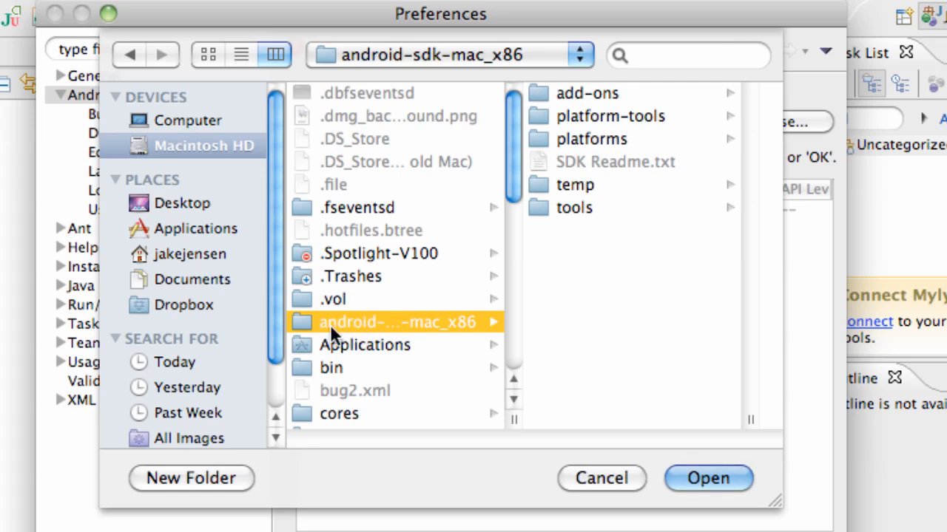
mouse_move(455, 301)
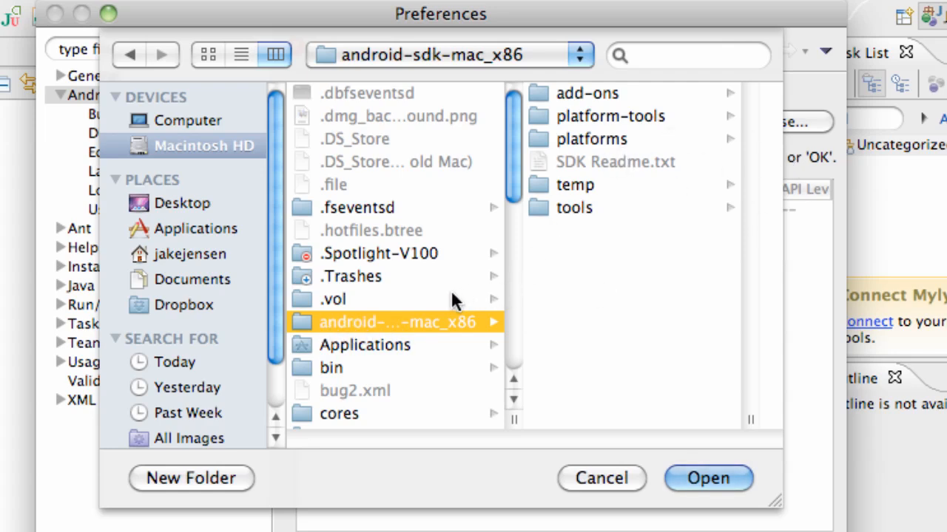
left_click(707, 478)
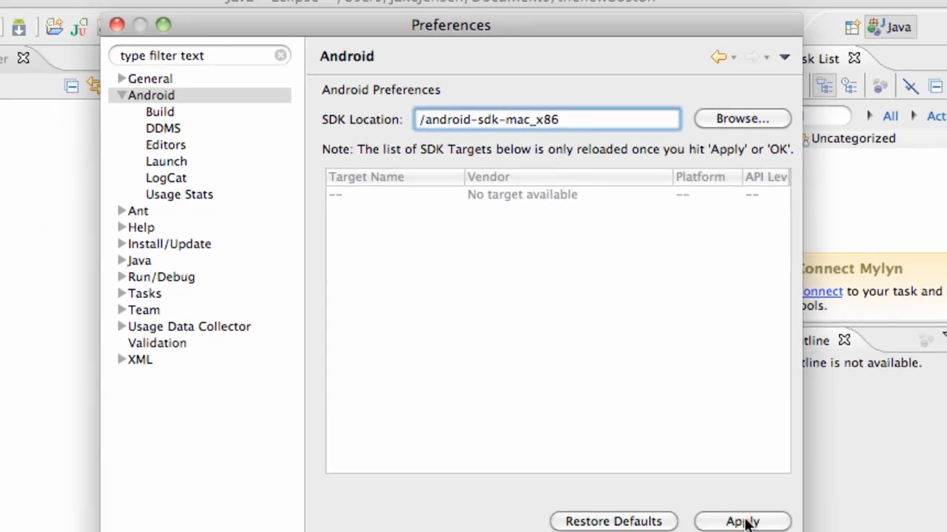
Apply the SDK location, select the Android 2.2 target, and close Preferences with OK.
left_click(742, 522)
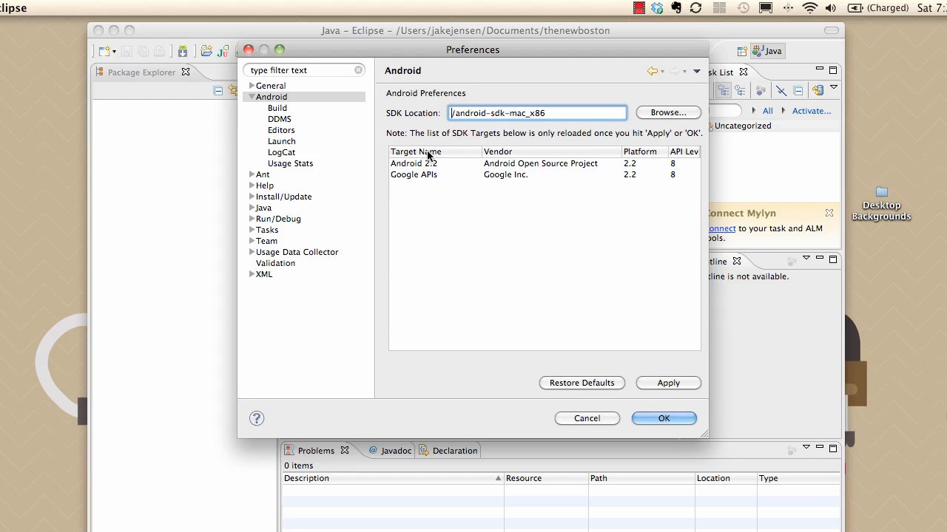
left_click(414, 163)
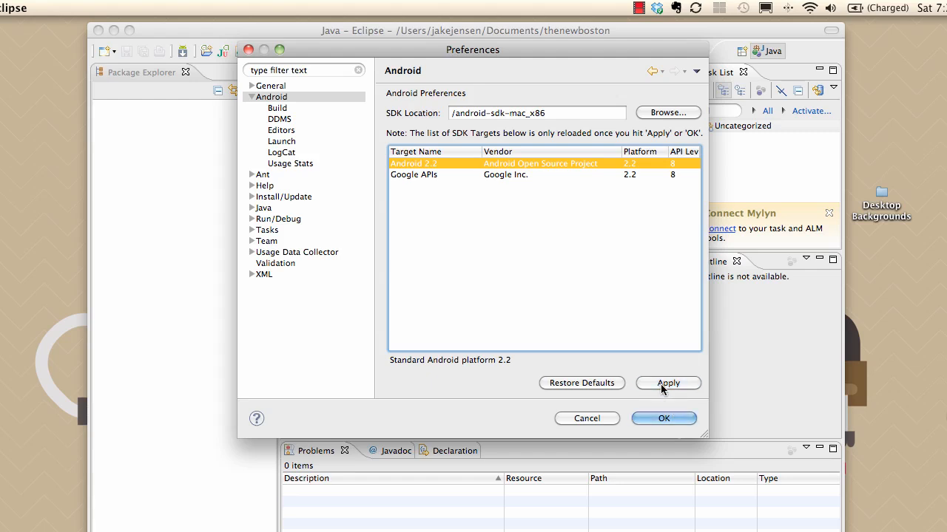
left_click(662, 418)
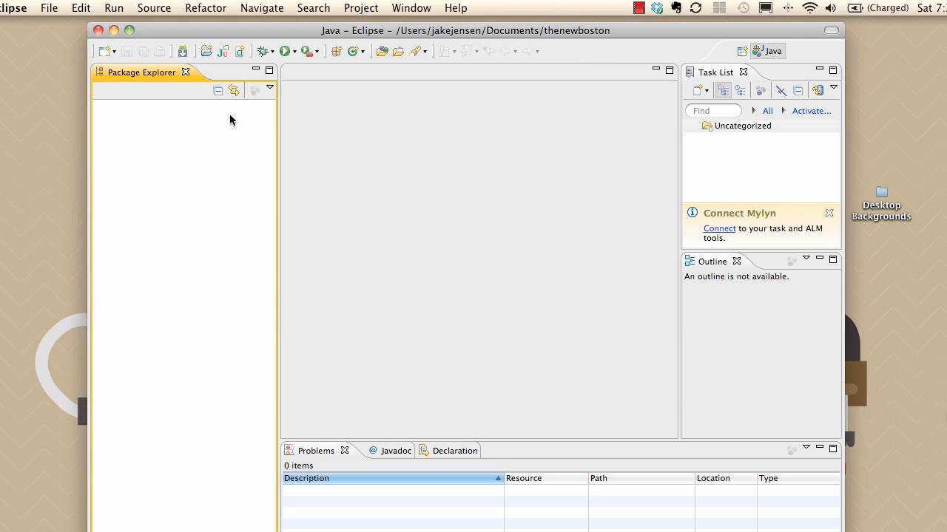
right_click(230, 121)
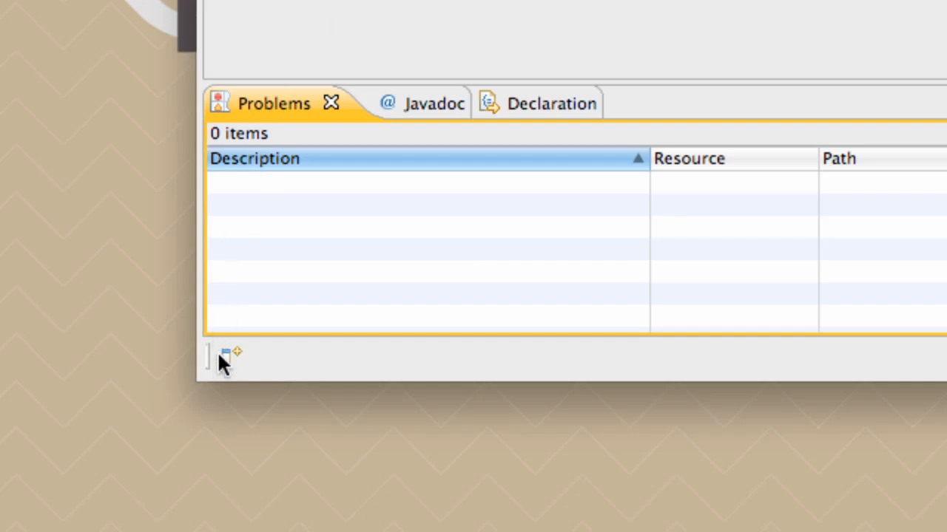
left_click(226, 356)
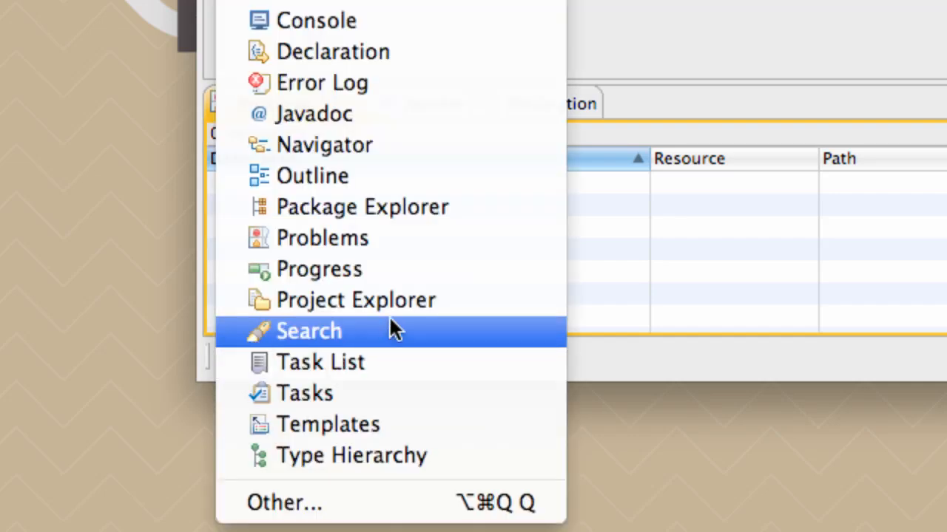
mouse_move(385, 209)
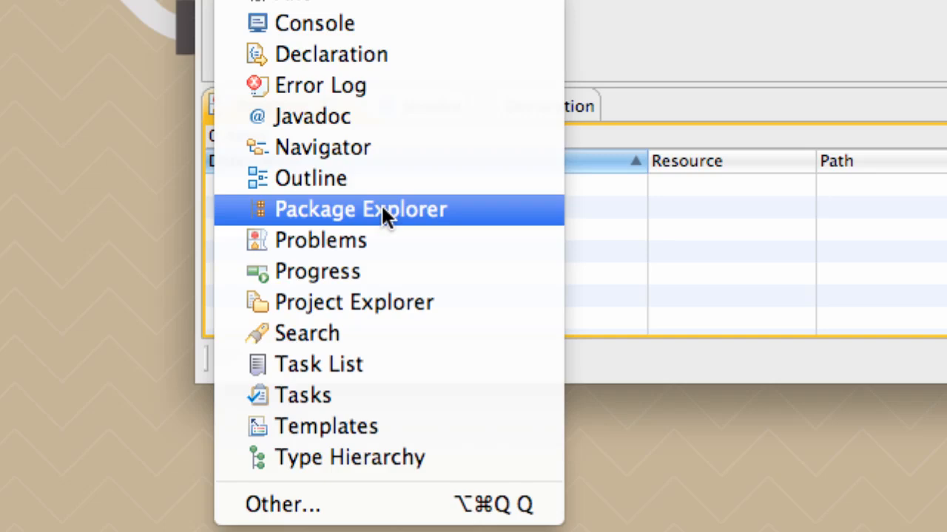
left_click(360, 208)
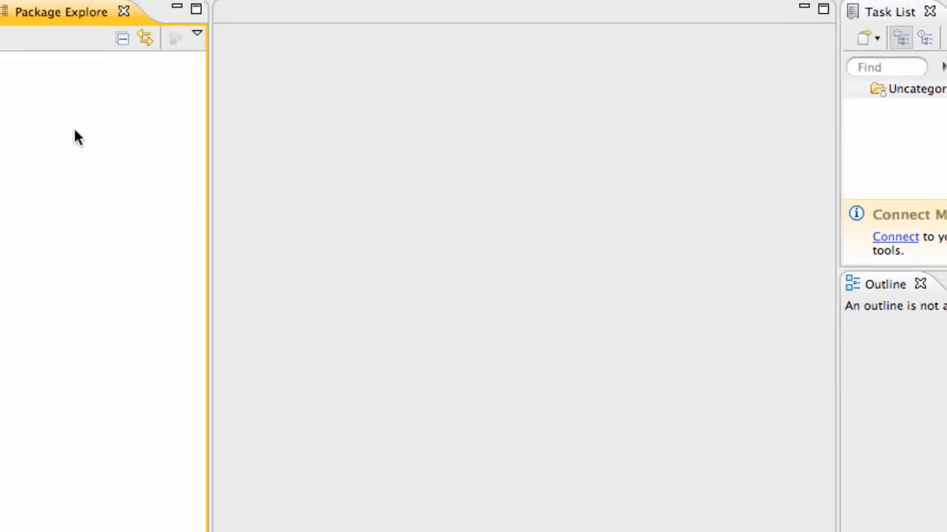
right_click(79, 136)
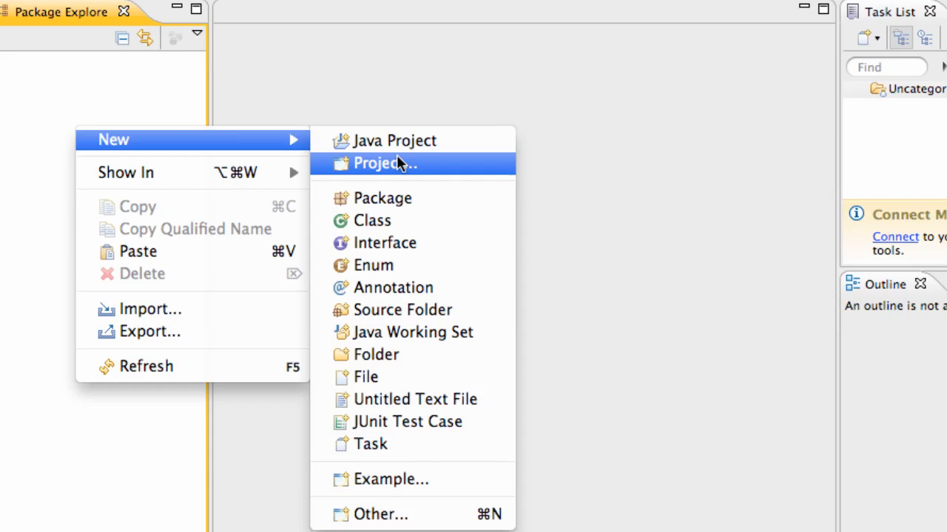
mouse_move(381, 514)
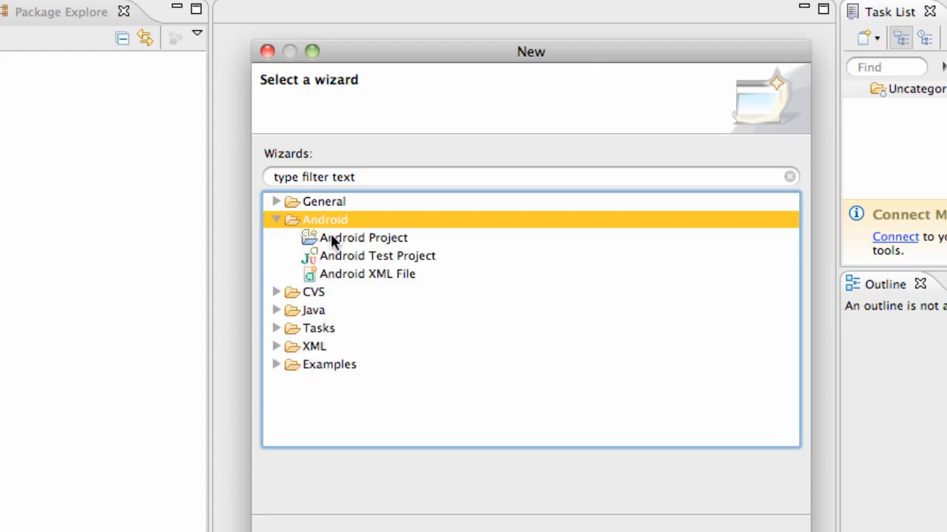
Choose Android Project in the New Project wizard and continue to its settings.
left_click(363, 237)
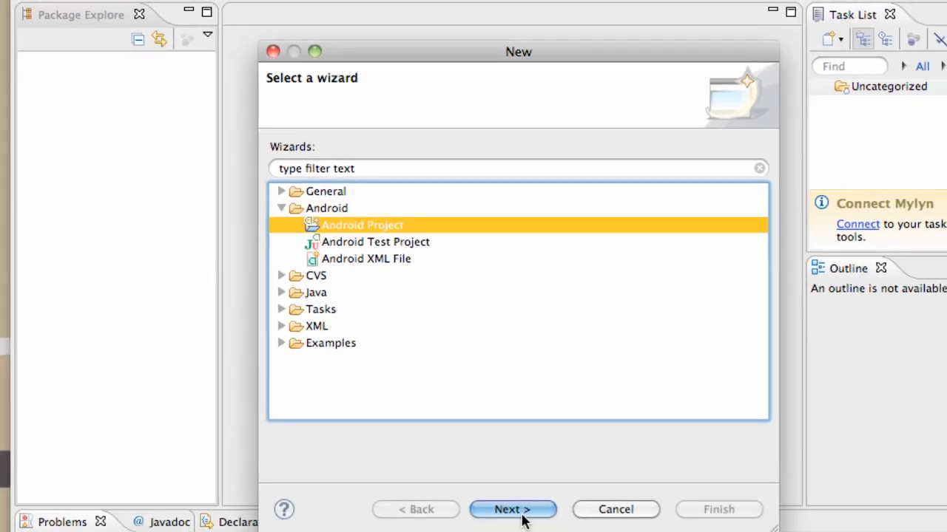
left_click(513, 509)
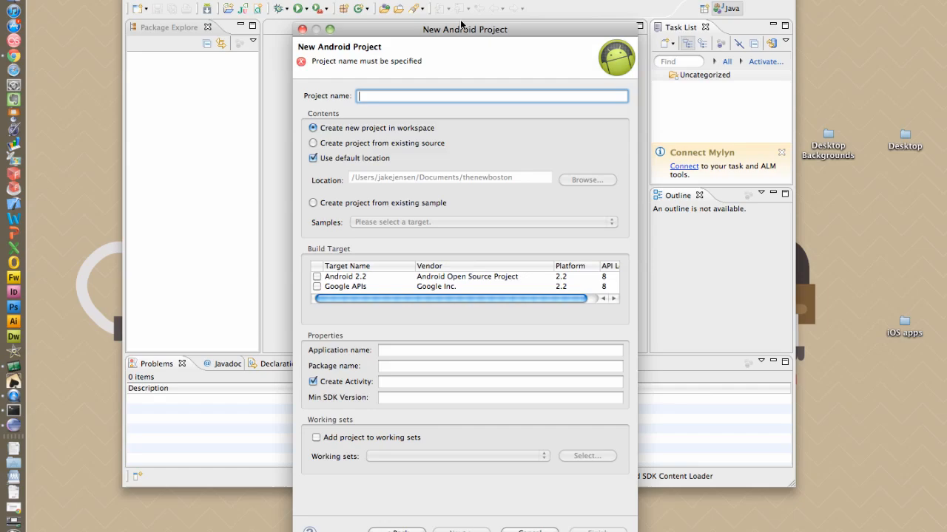
Enter 'The New Boston' as project name and tick Android 2.2 as build target.
left_click_drag(464, 29, 474, 5)
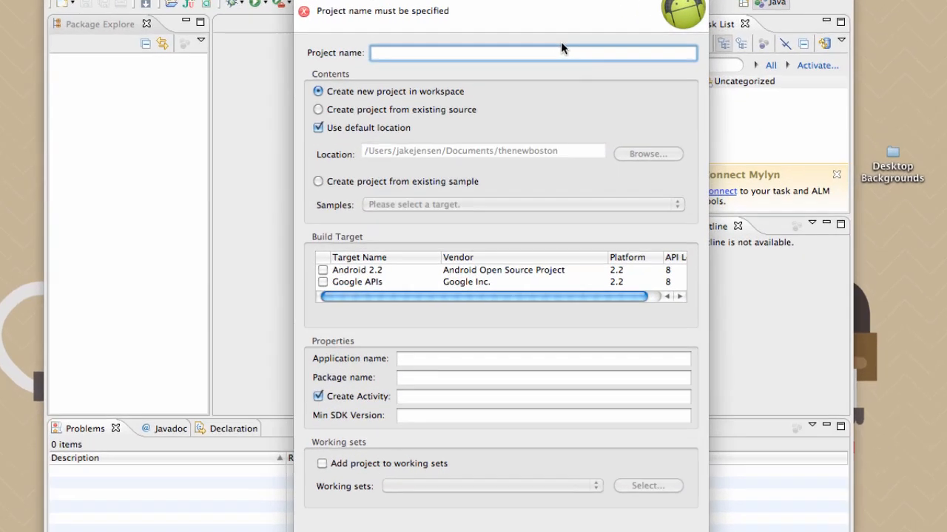
type("The N")
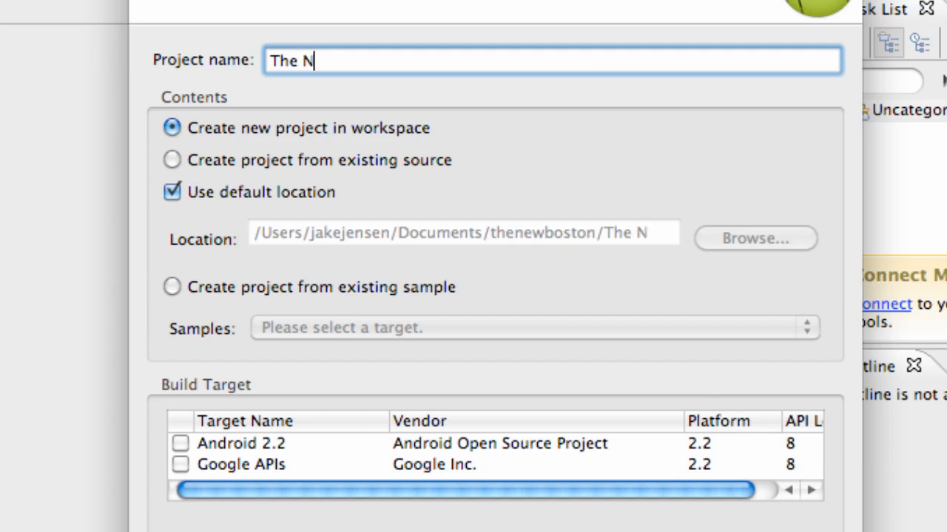
type("ew Boston")
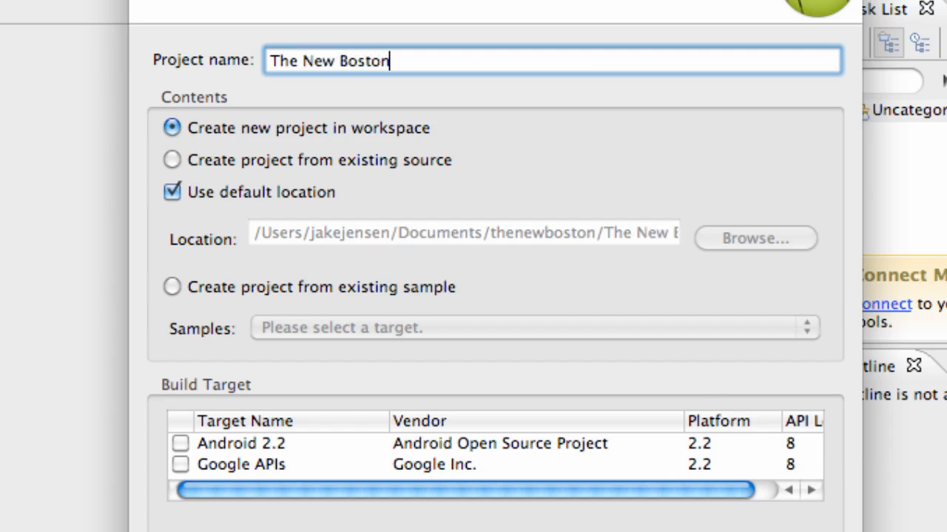
mouse_move(236, 447)
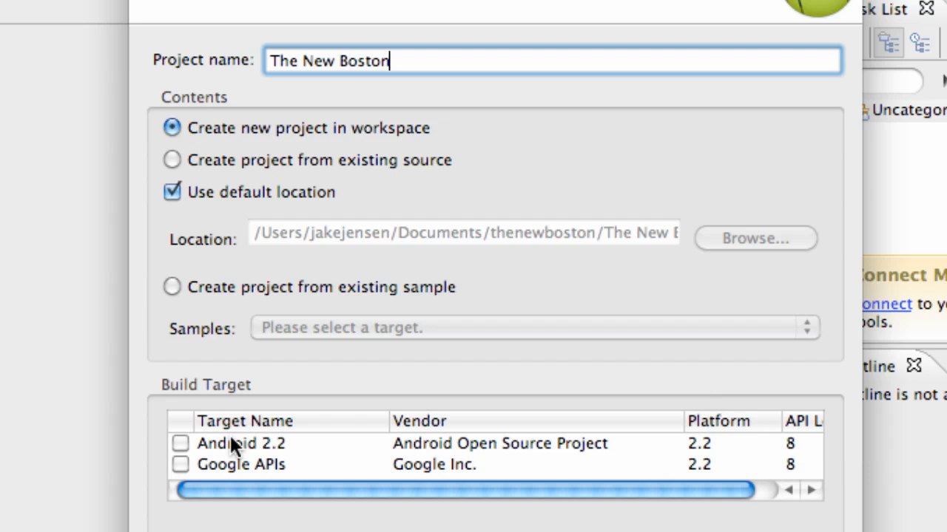
mouse_move(295, 477)
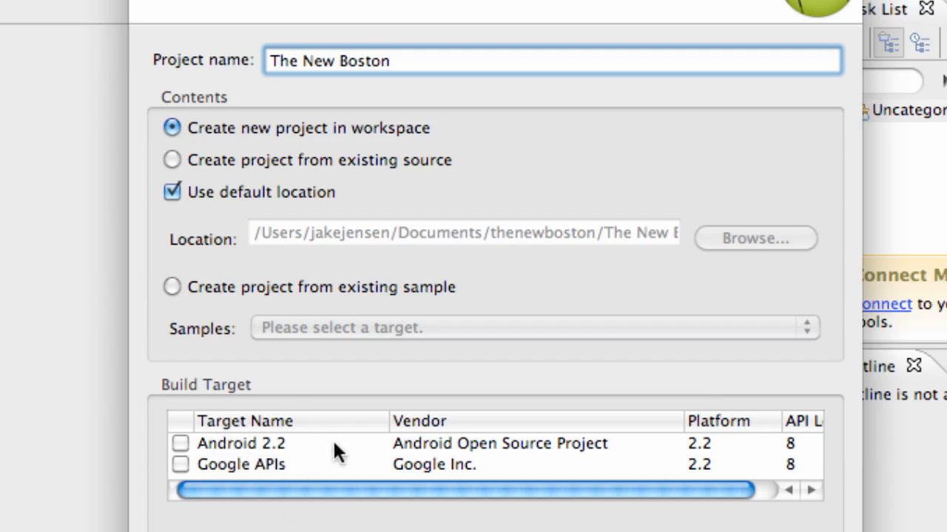
left_click(181, 444)
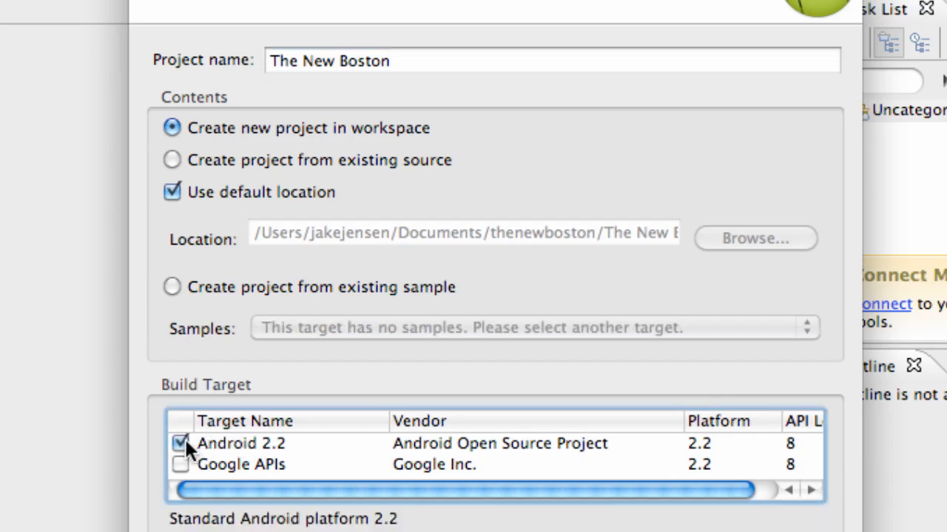
left_click(181, 444)
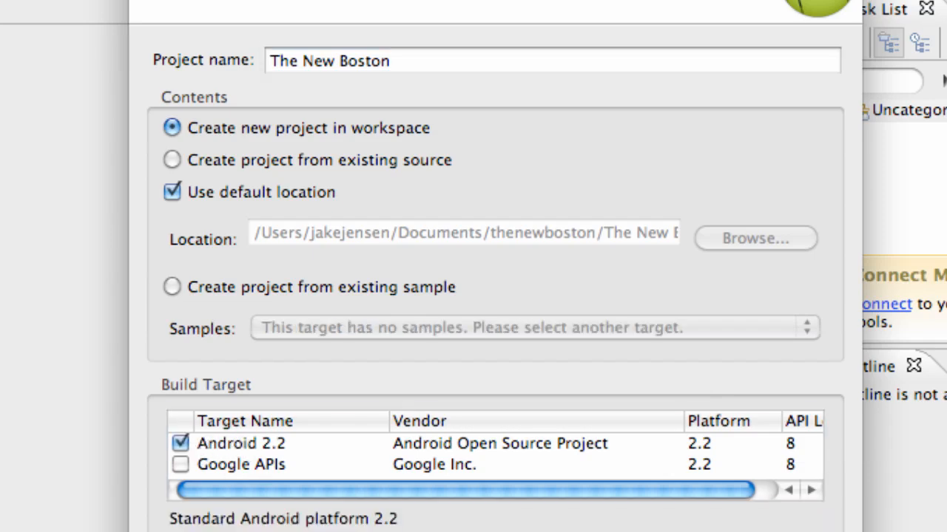
left_click(471, 521)
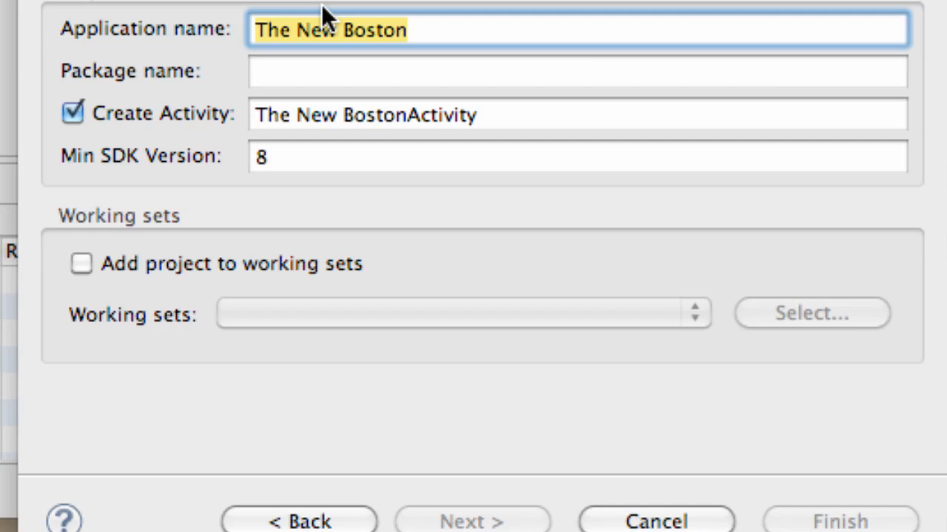
mouse_move(255, 44)
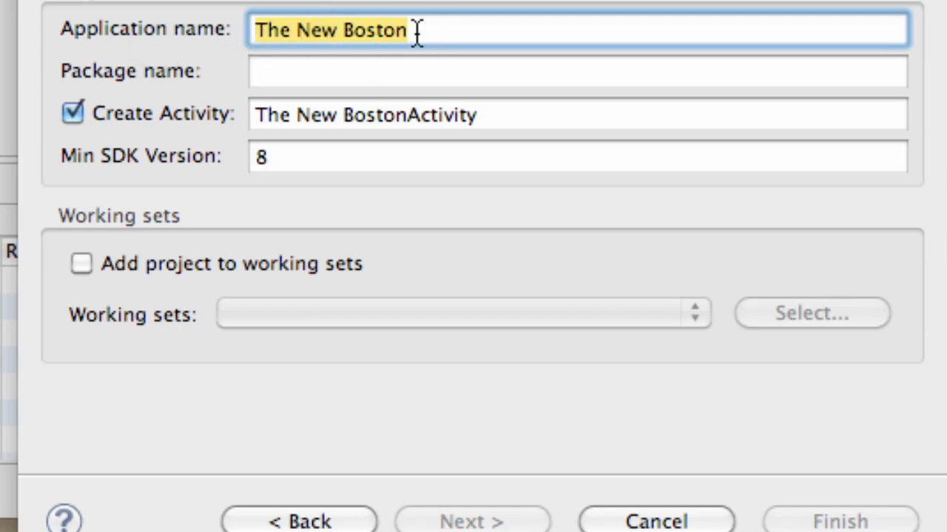
mouse_move(417, 31)
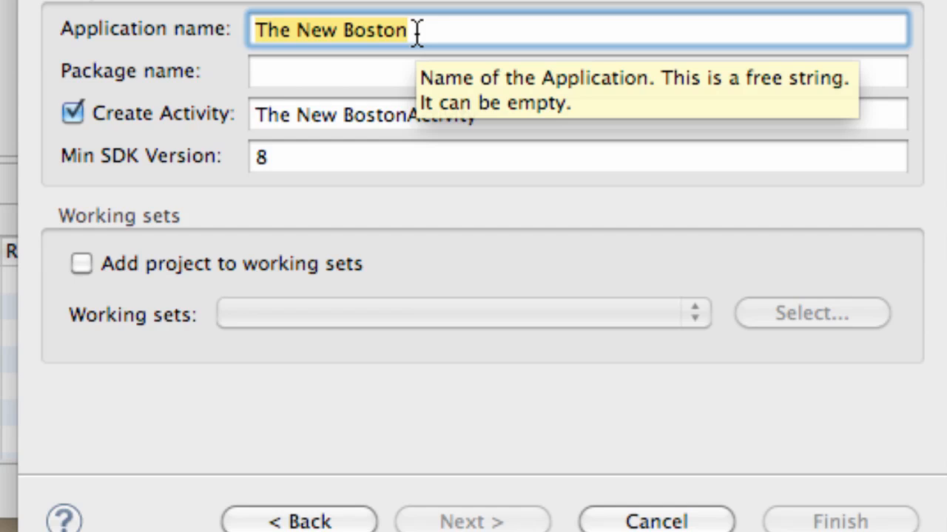
mouse_move(326, 59)
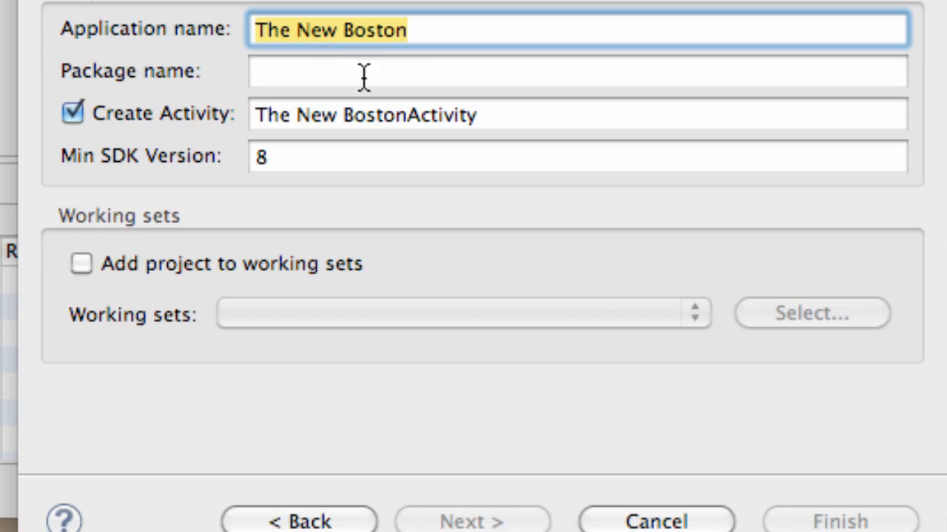
left_click(362, 71)
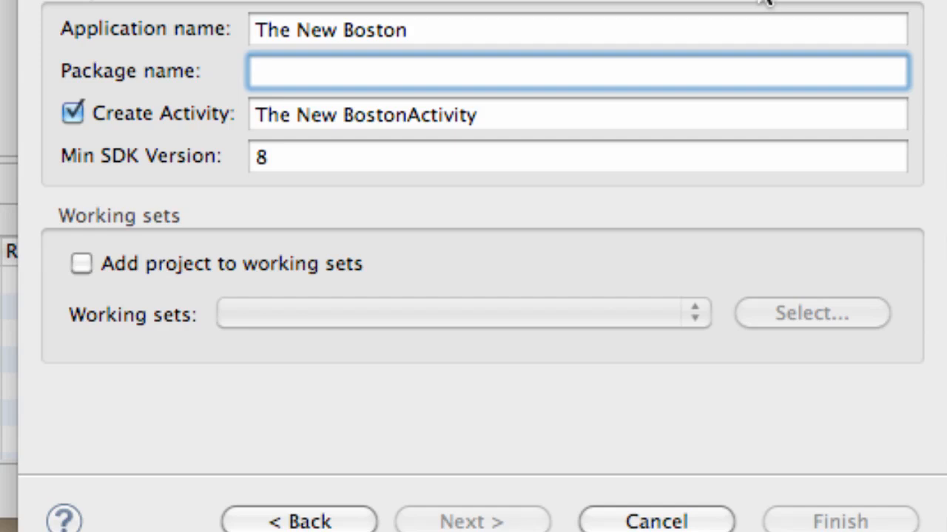
Replace the stray package text with com.thenewboston.travis.
type("t.t")
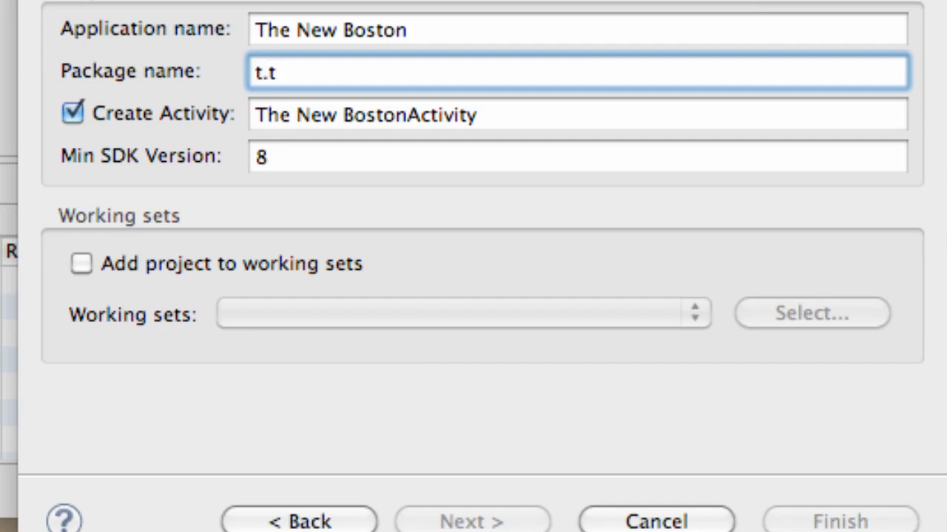
key("backspace")
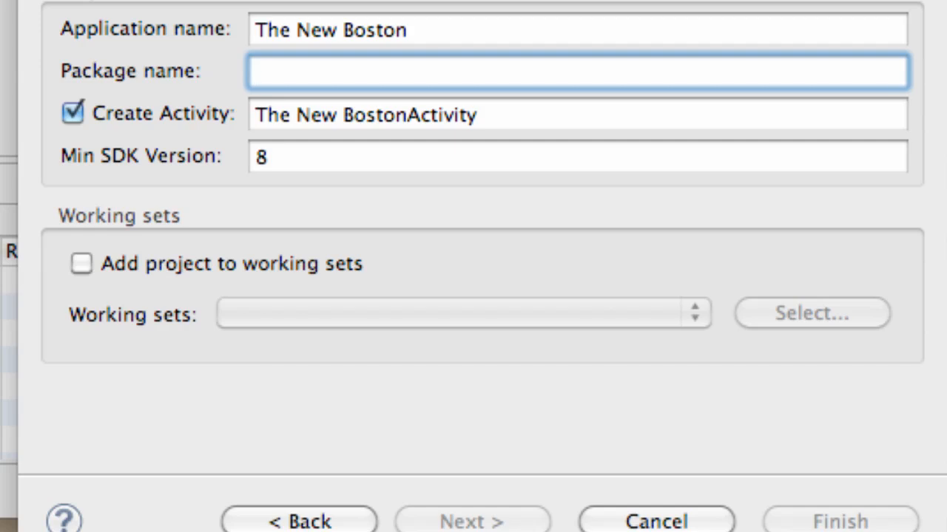
type("c")
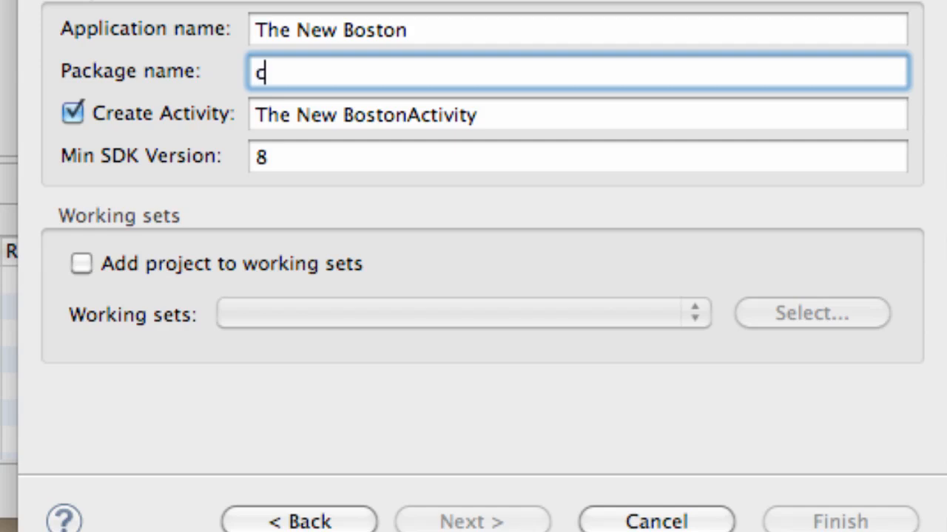
type("om.")
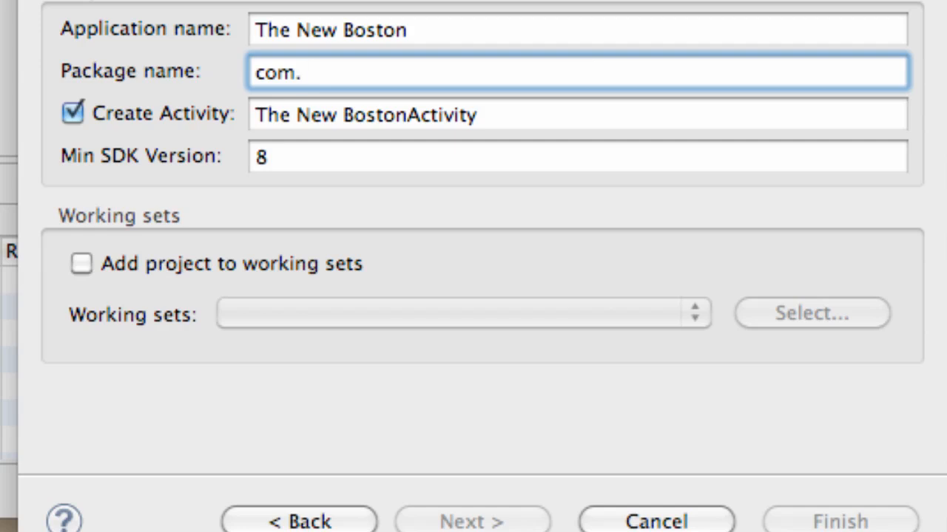
type("then")
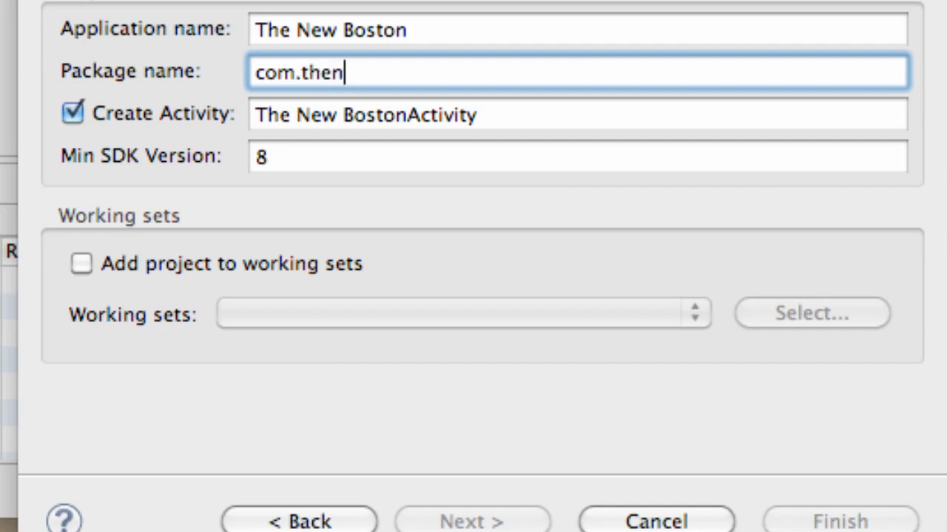
type("ewboston.travis")
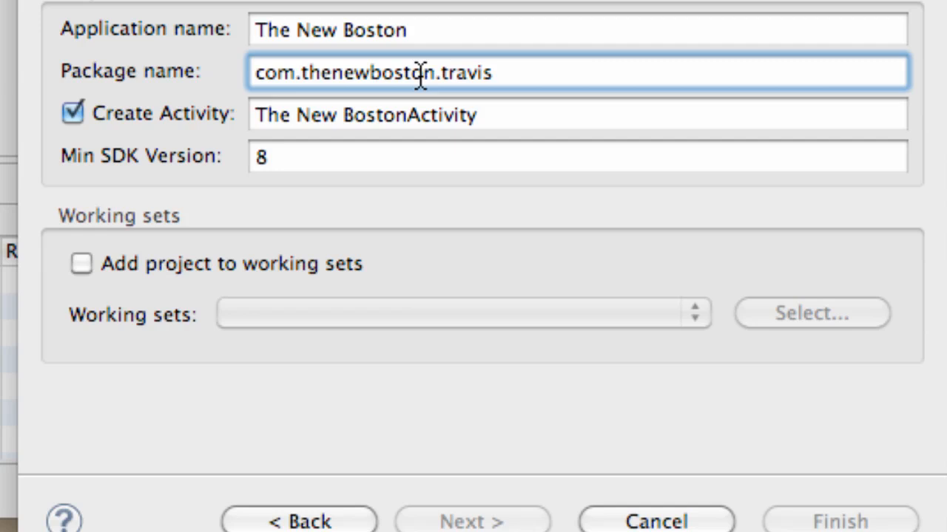
mouse_move(226, 74)
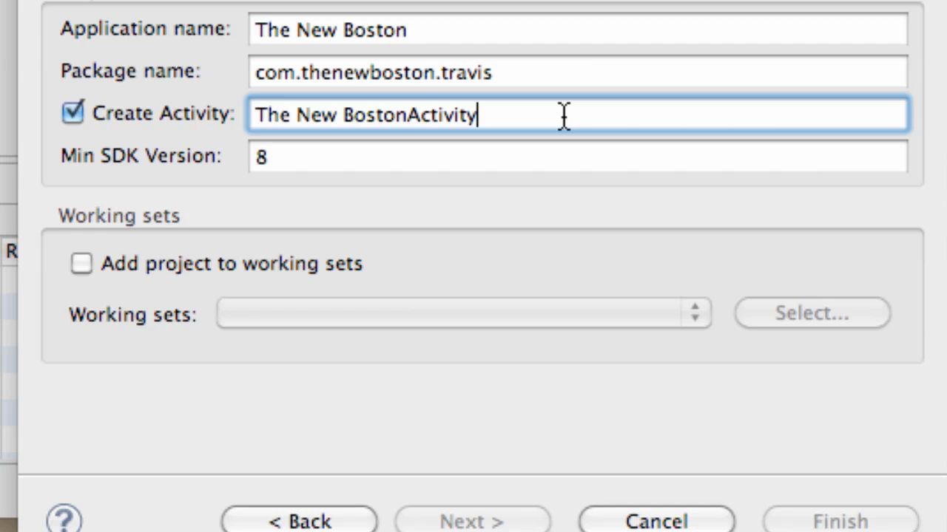
mouse_move(420, 125)
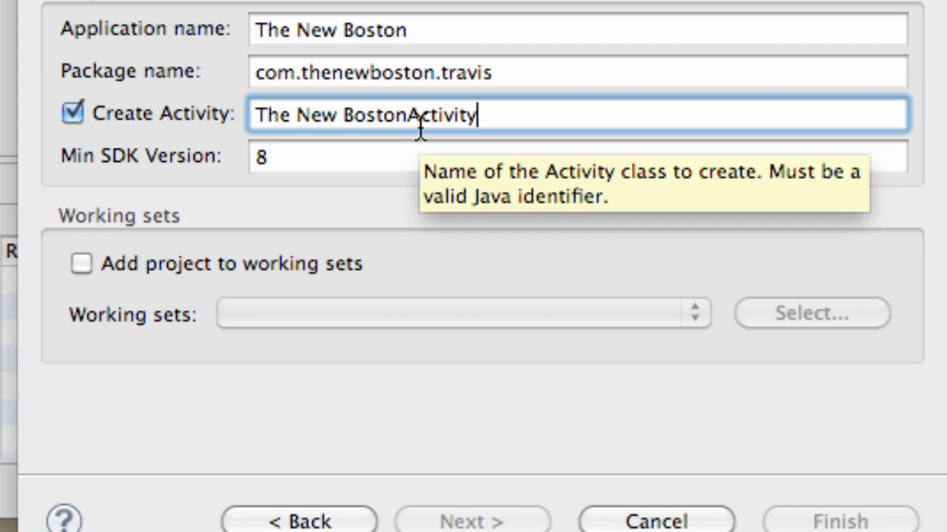
Name the activity startingPoint without spaces and finish the wizard.
triple_click(362, 114)
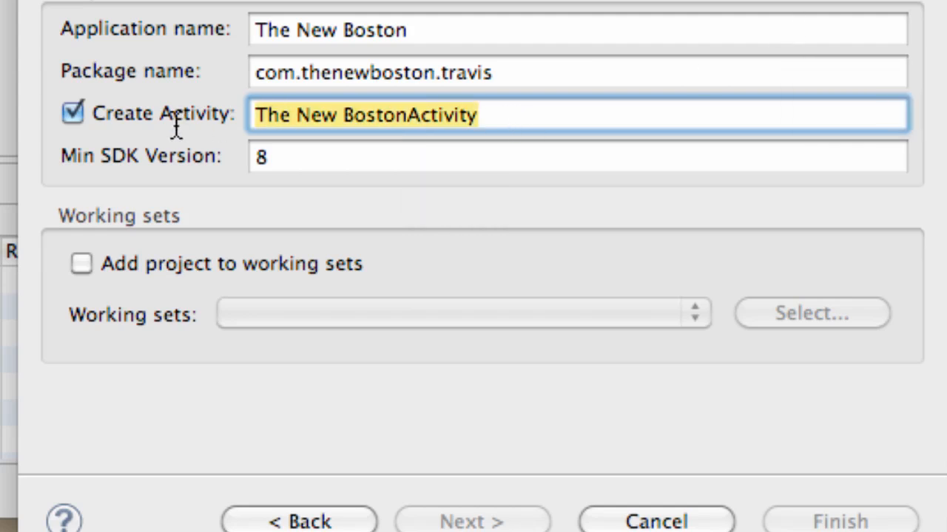
type("start")
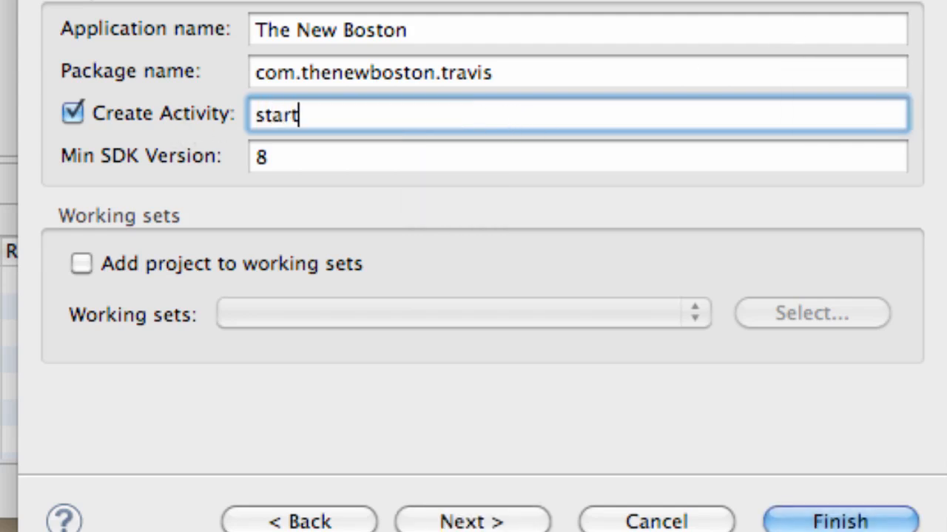
type("ingPoint")
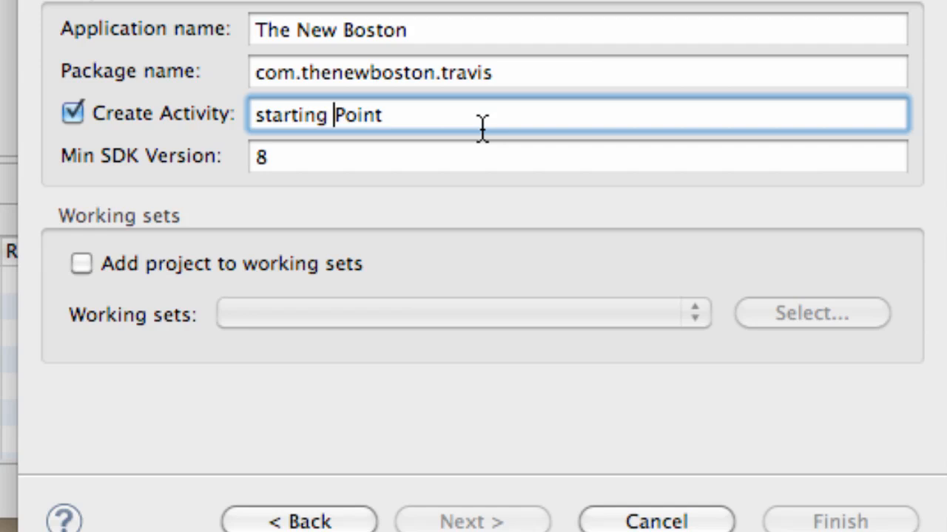
key("Backspace")
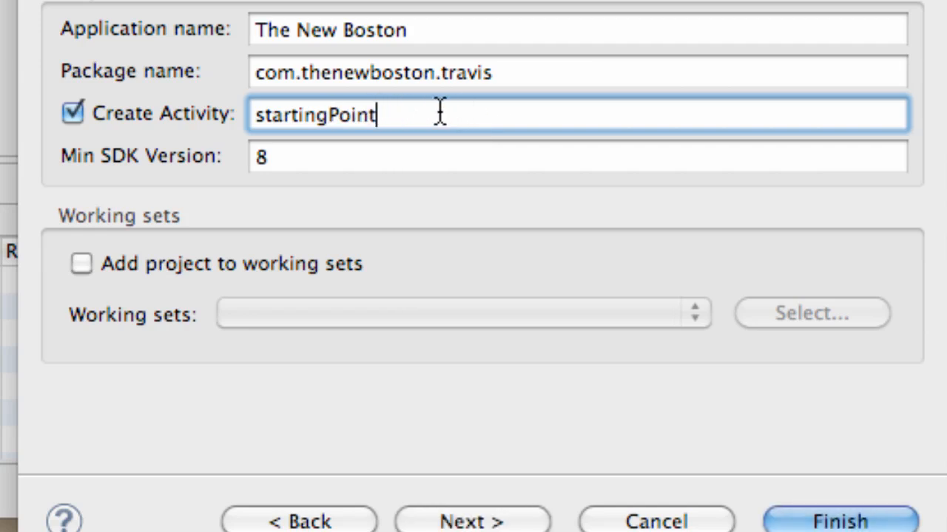
mouse_move(390, 228)
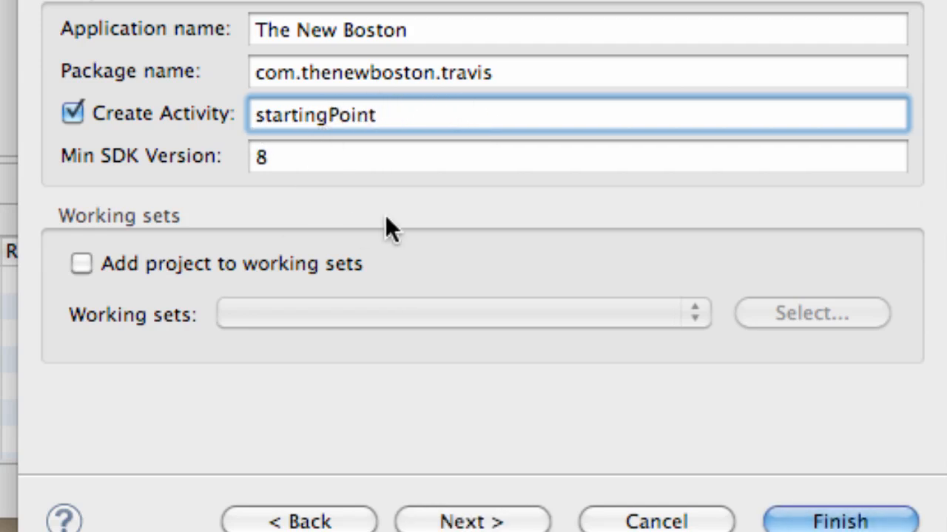
left_click(838, 520)
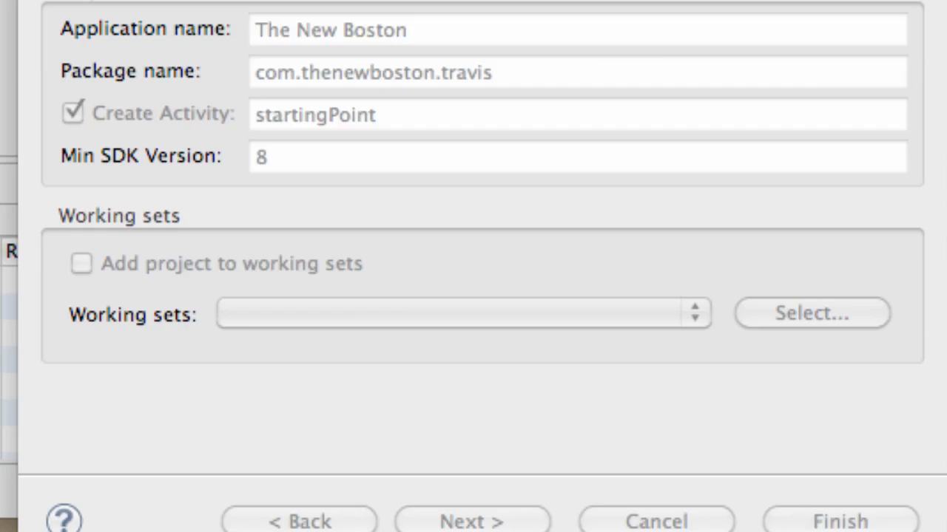